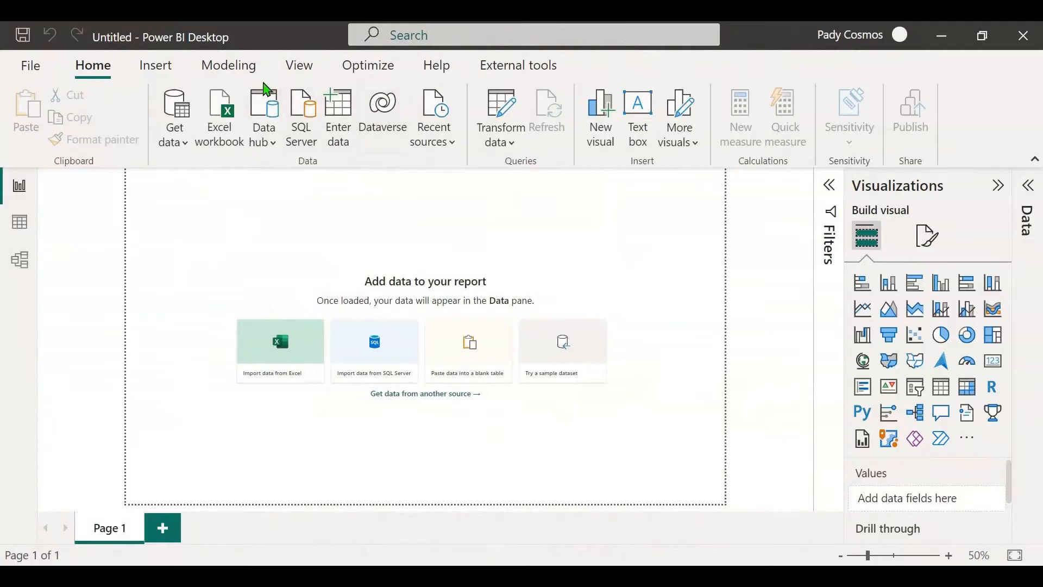
{"action": "mouse_move", "coordinate": [696, 283]}
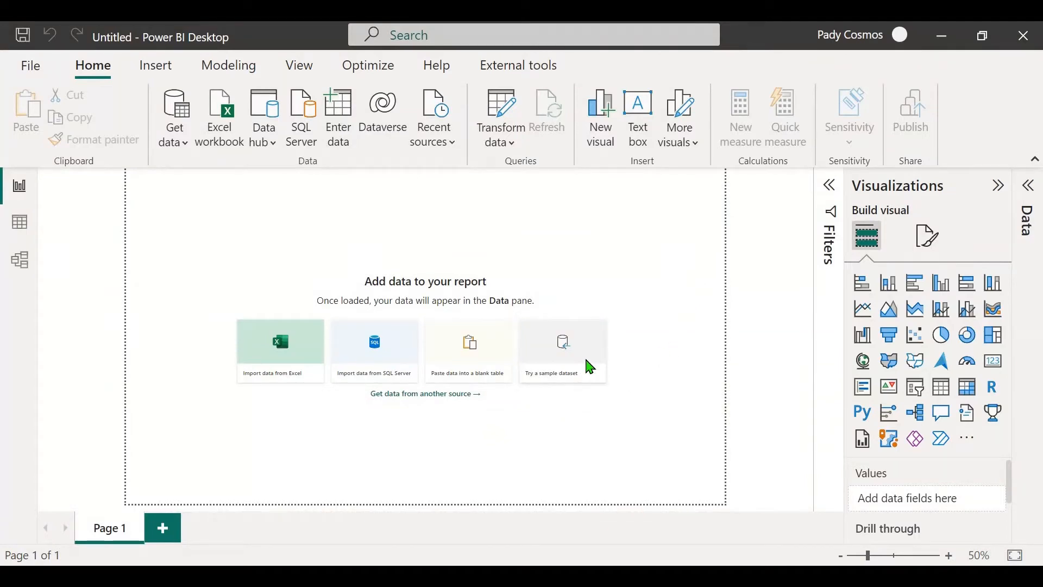
Step: Load the built-in financials sample table via Try a sample dataset and the Navigator
{"action": "left_click", "coordinate": [561, 351]}
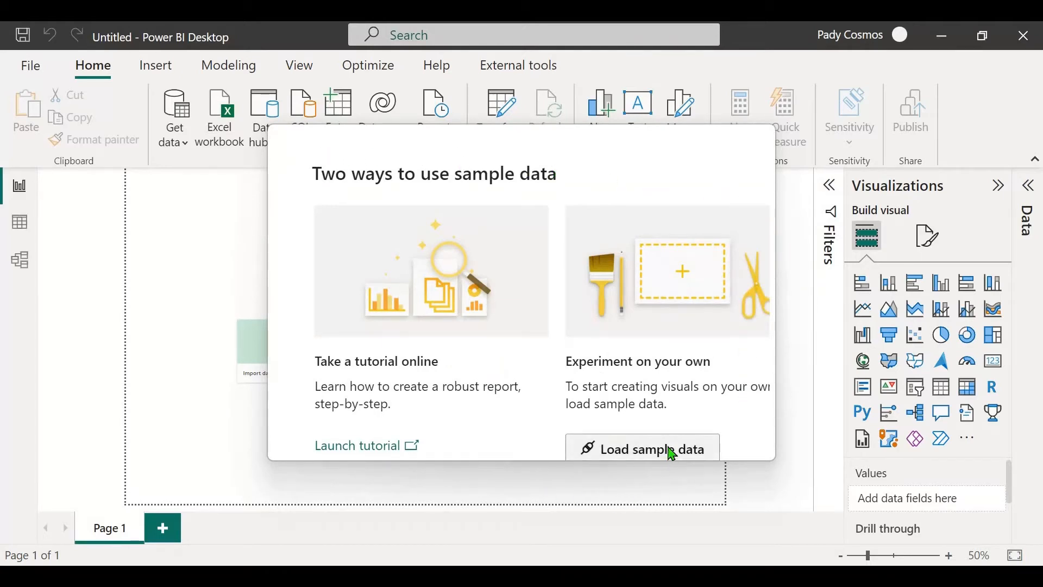
{"action": "left_click", "coordinate": [651, 448]}
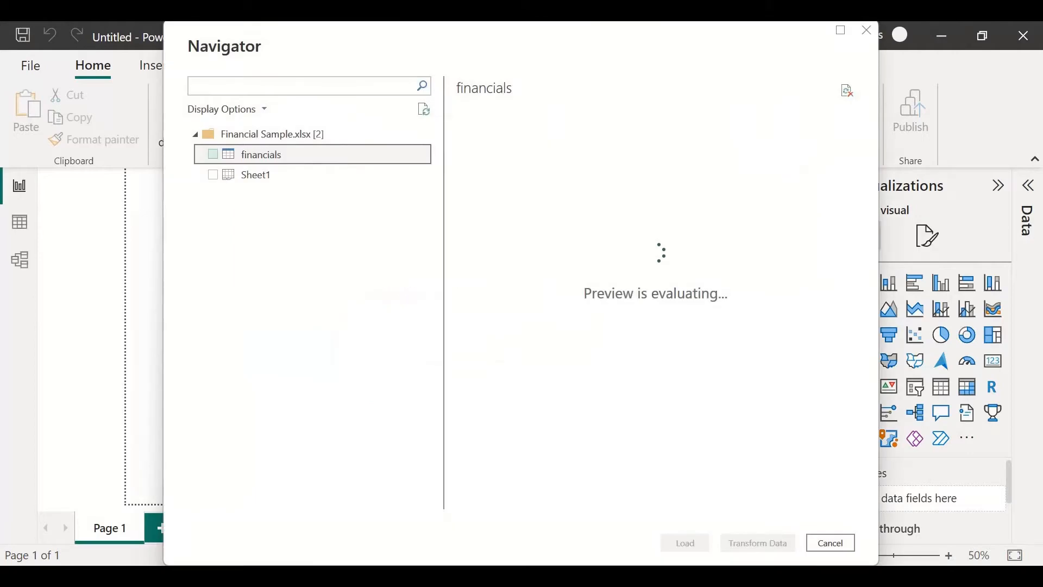
{"action": "left_click", "coordinate": [683, 542]}
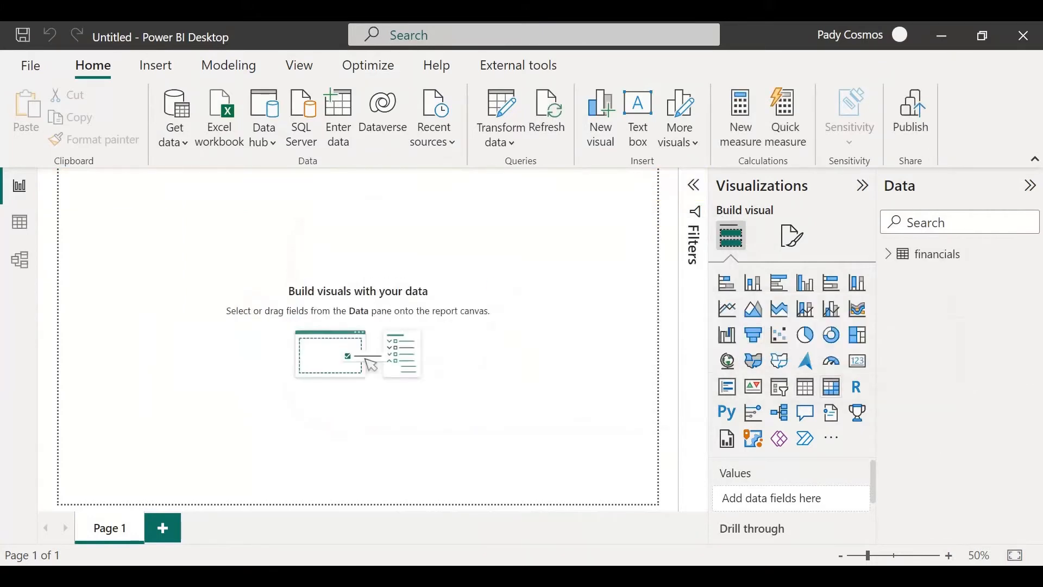
Step: Add a Table visual showing each Product with its Sum of Sales and a grand total
{"action": "left_click", "coordinate": [804, 386]}
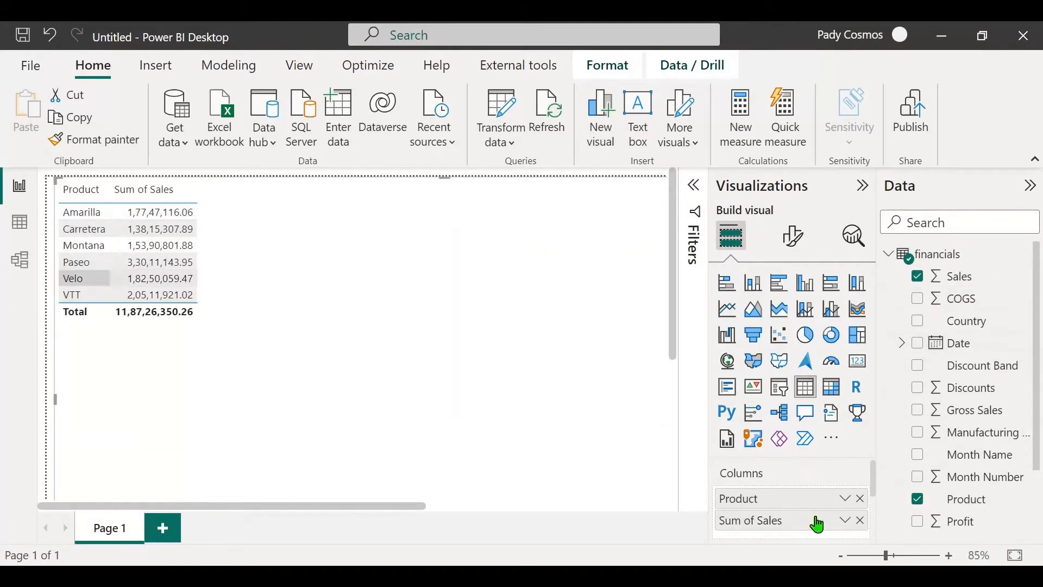
{"action": "mouse_move", "coordinate": [846, 499]}
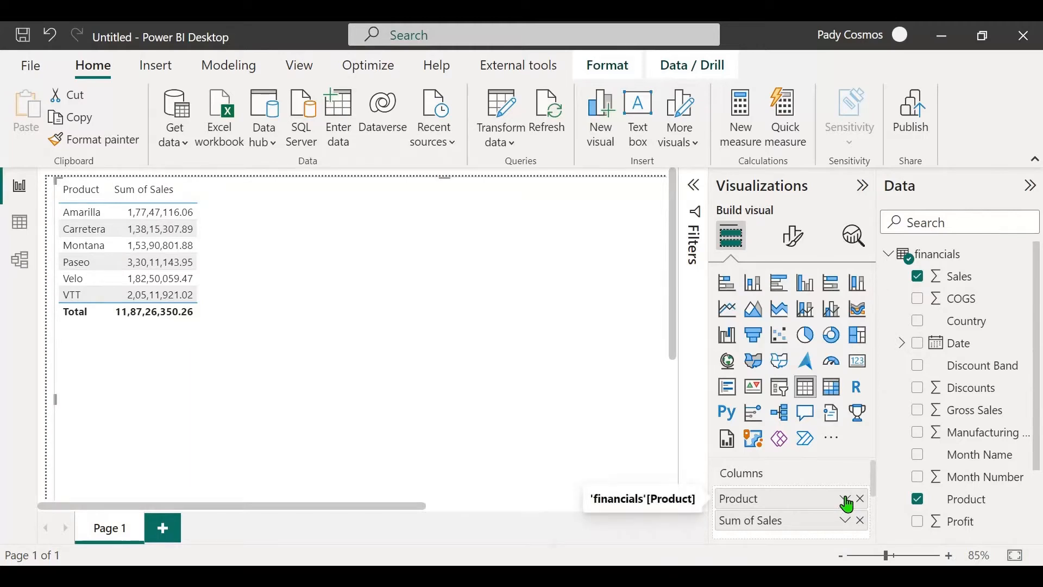
Step: Start a Background color rule on Product colouring the value Montana dark red
{"action": "left_click", "coordinate": [845, 498]}
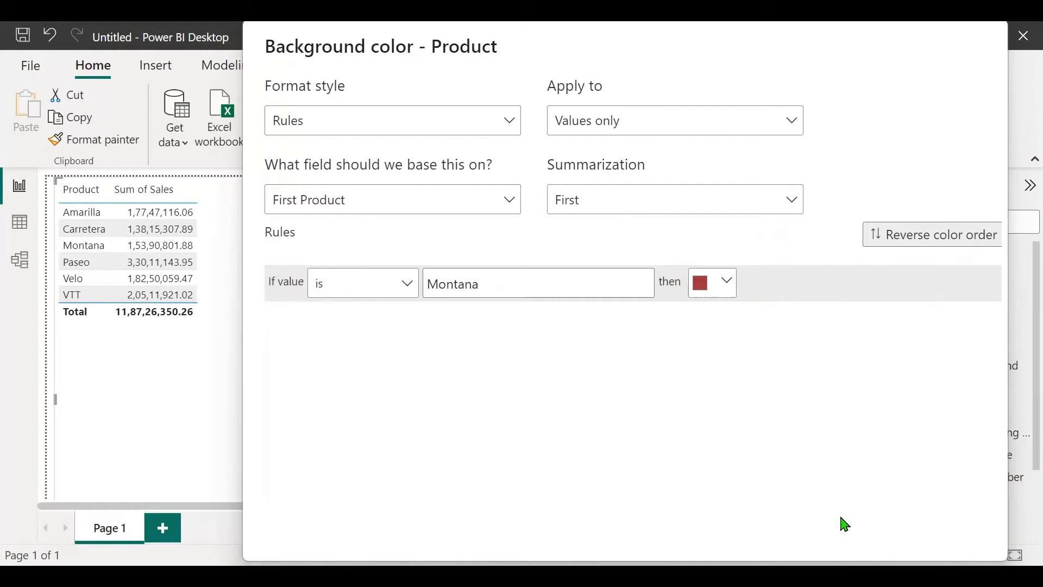
{"action": "mouse_move", "coordinate": [1014, 254]}
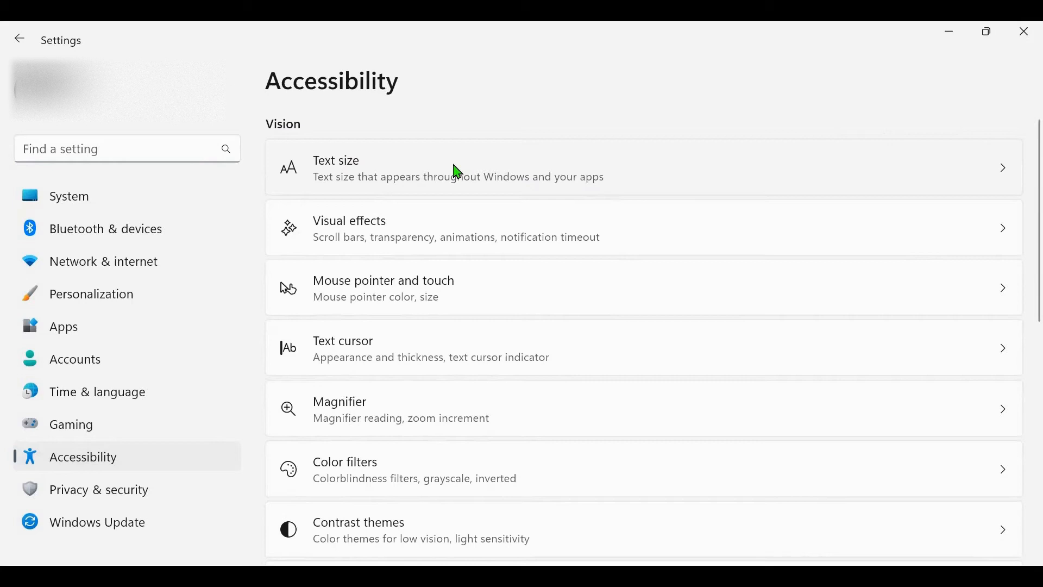
Step: Lower the Windows text size slider from 113% to 100% under Accessibility and apply it
{"action": "left_click", "coordinate": [457, 167]}
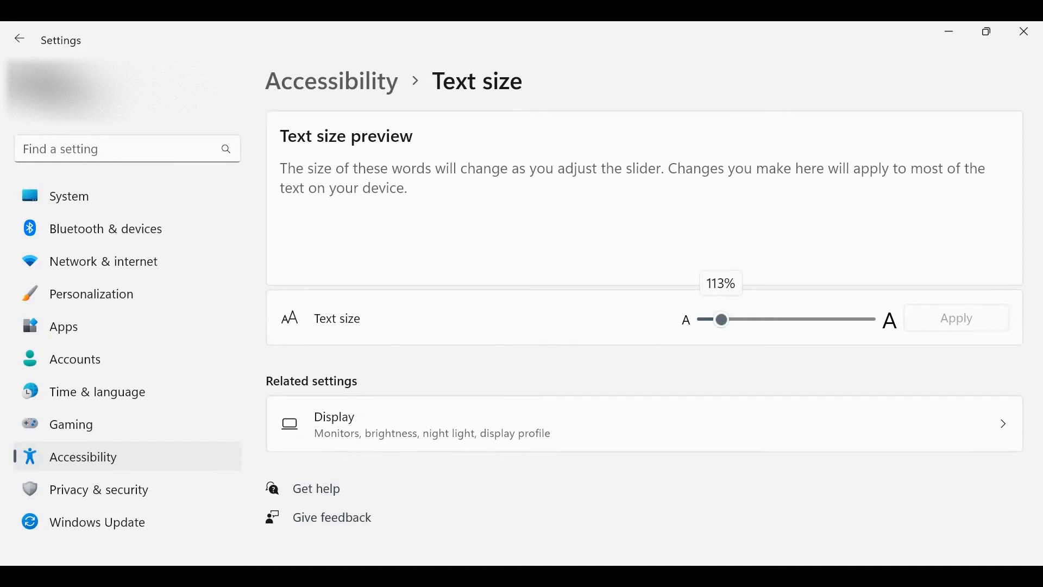
{"action": "left_click_drag", "start_coordinate": [722, 320], "coordinate": [704, 320]}
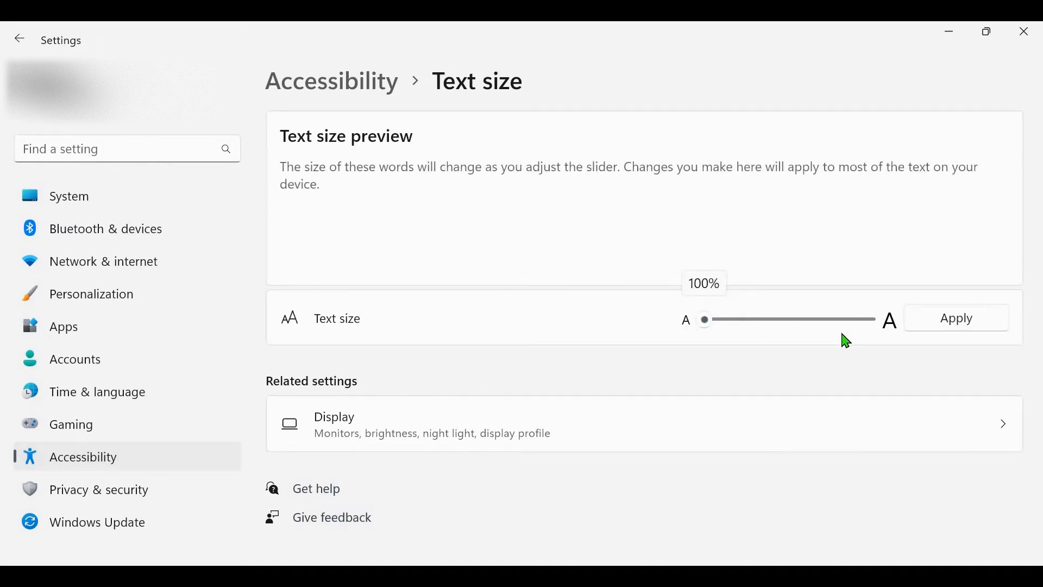
{"action": "left_click", "coordinate": [955, 317]}
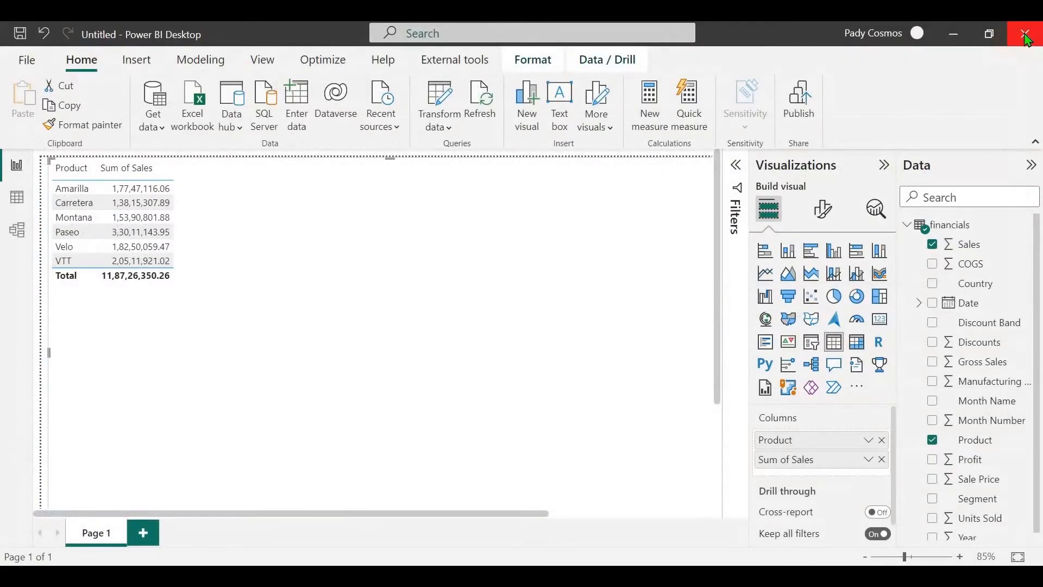
Step: Restart Power BI Desktop and reload the sample data for a fresh Product and Sales table
{"action": "left_click", "coordinate": [1026, 34]}
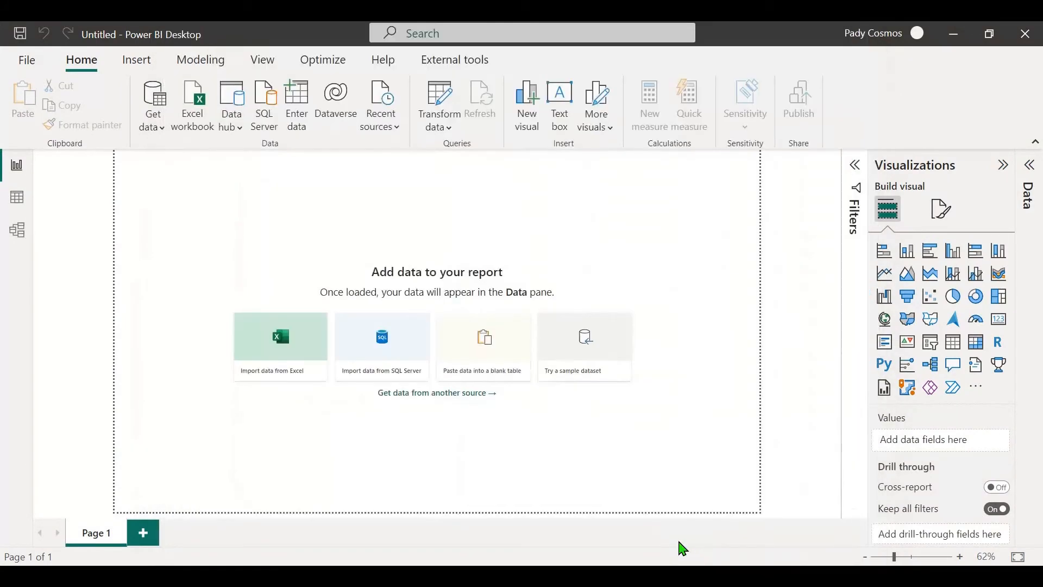
{"action": "left_click", "coordinate": [833, 343]}
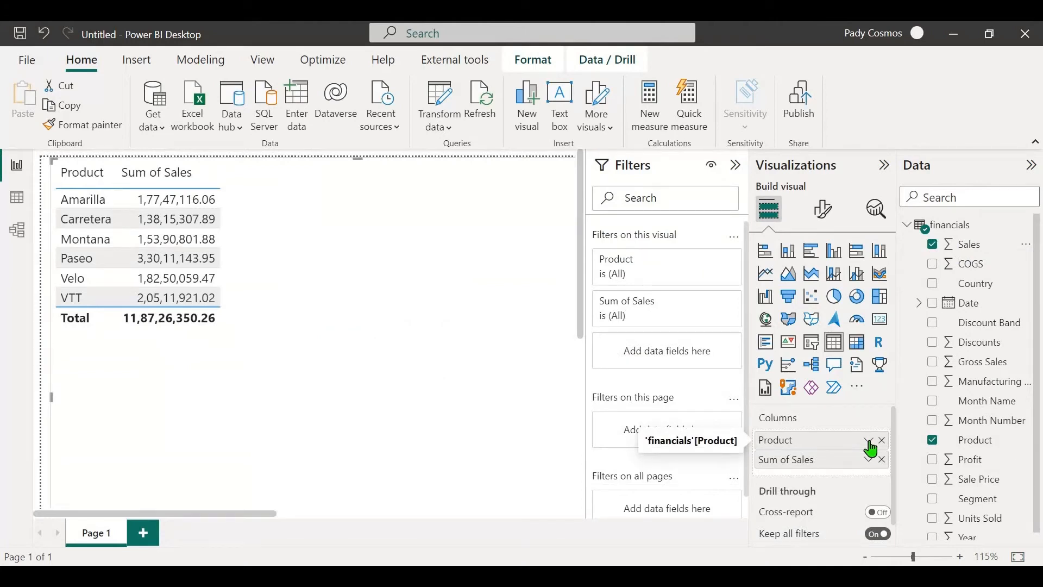
Step: Apply a Product background colour rule 'contains Mon' in orange so Montana's cell is highlighted
{"action": "left_click", "coordinate": [869, 440]}
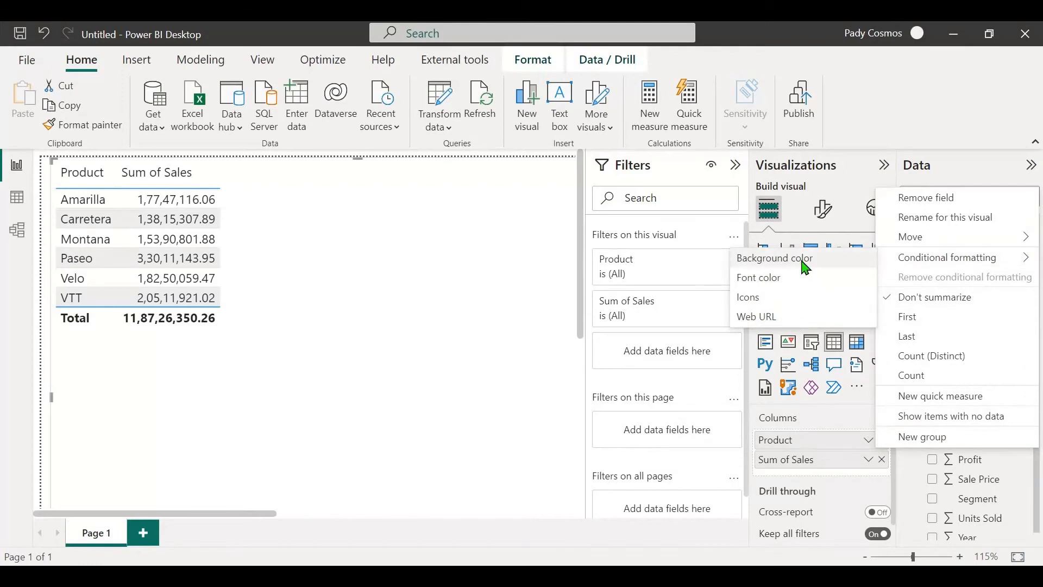
{"action": "left_click", "coordinate": [773, 259]}
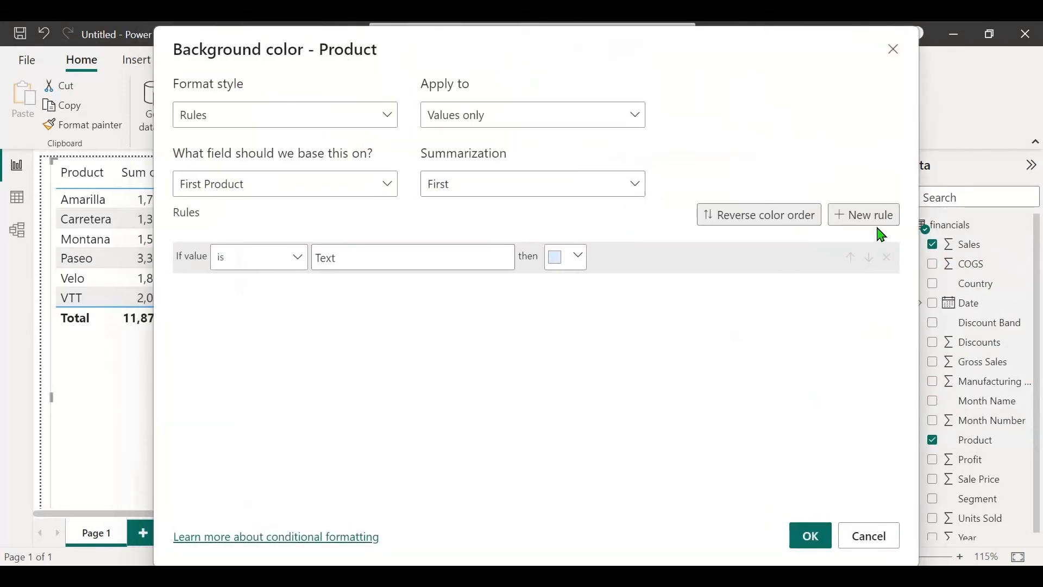
{"action": "mouse_move", "coordinate": [863, 225]}
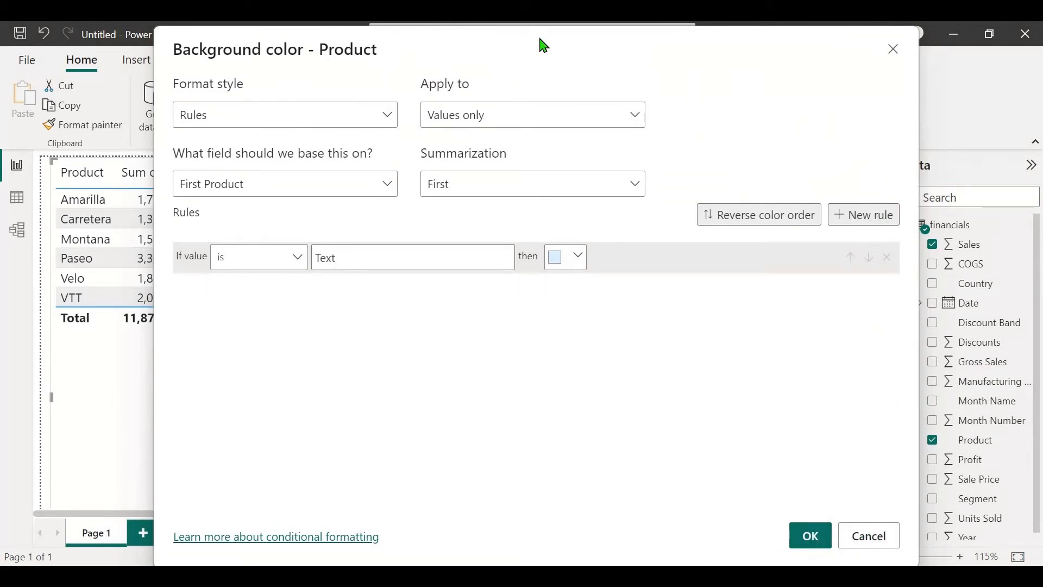
{"action": "left_click", "coordinate": [373, 273]}
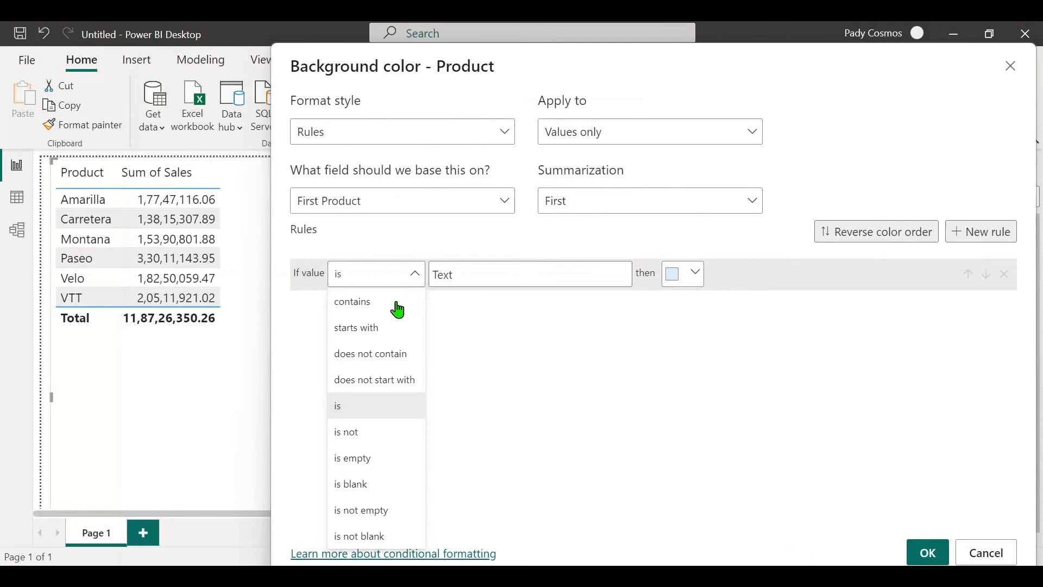
{"action": "left_click", "coordinate": [352, 301]}
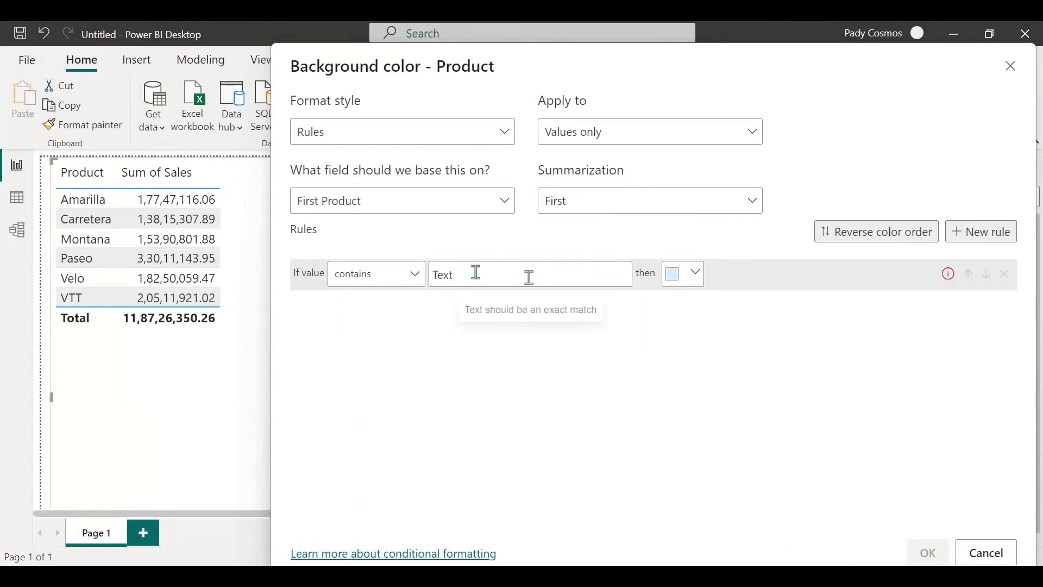
{"action": "left_click", "coordinate": [695, 273]}
{"action": "type", "text": "Mon"}
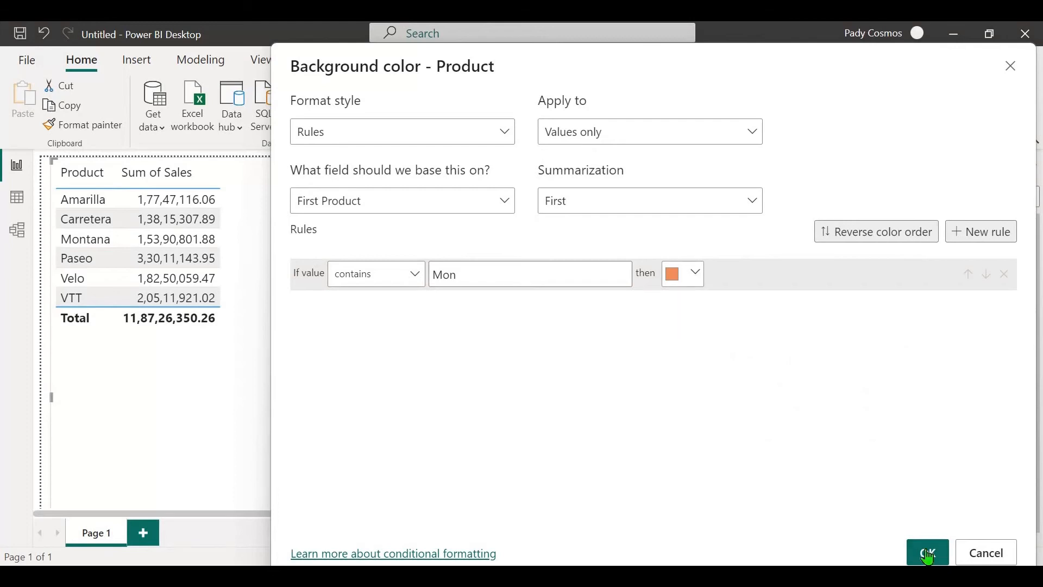
{"action": "left_click", "coordinate": [925, 552]}
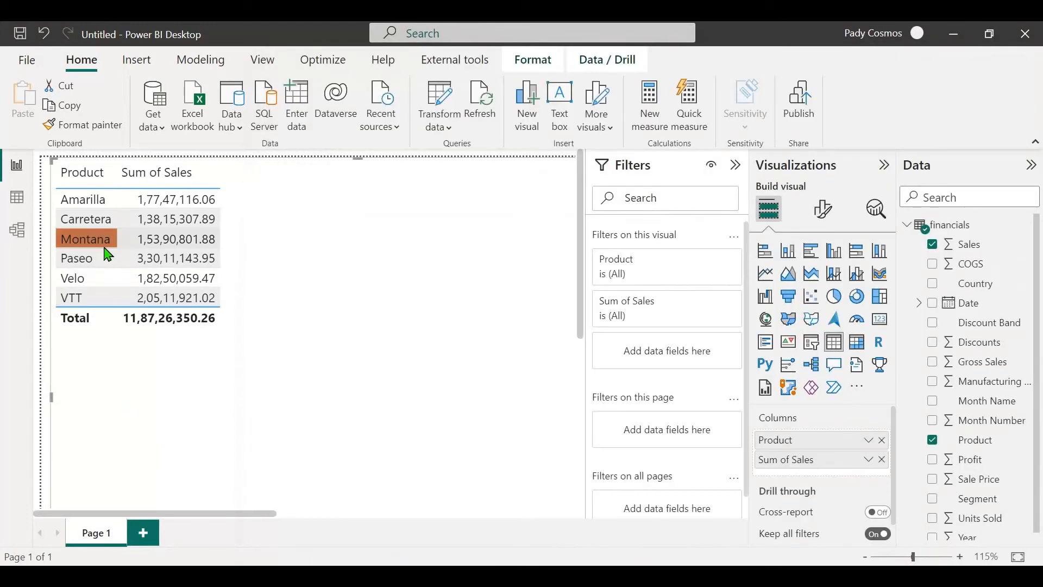
{"action": "left_click", "coordinate": [734, 165]}
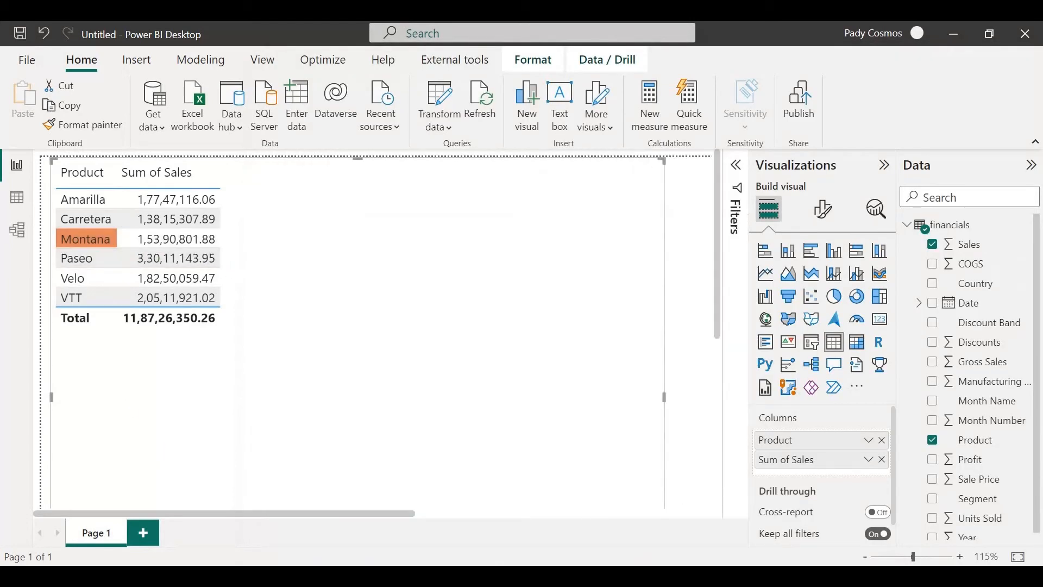
{"action": "mouse_move", "coordinate": [315, 421]}
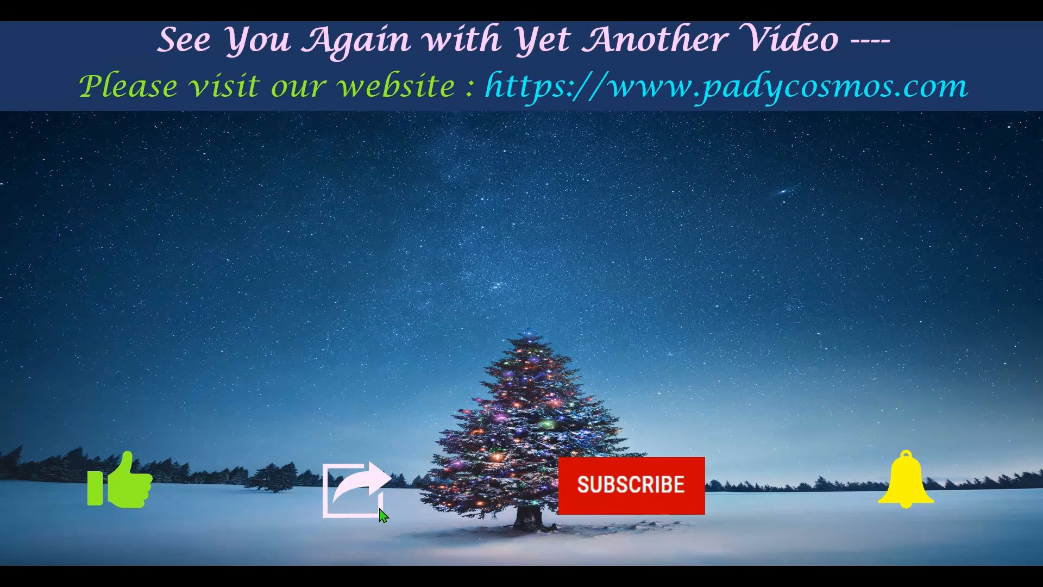
{"action": "mouse_move", "coordinate": [629, 505]}
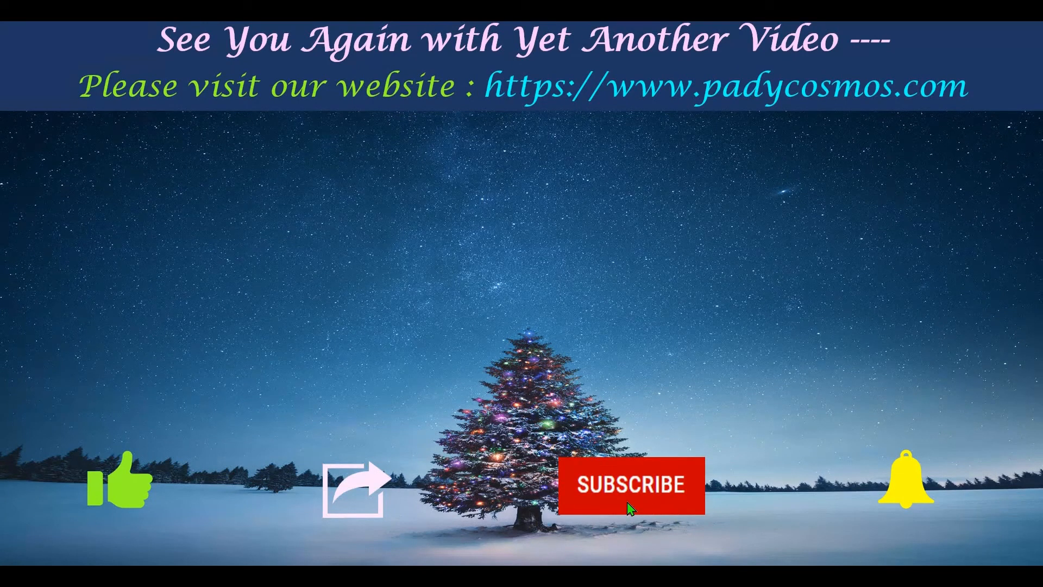